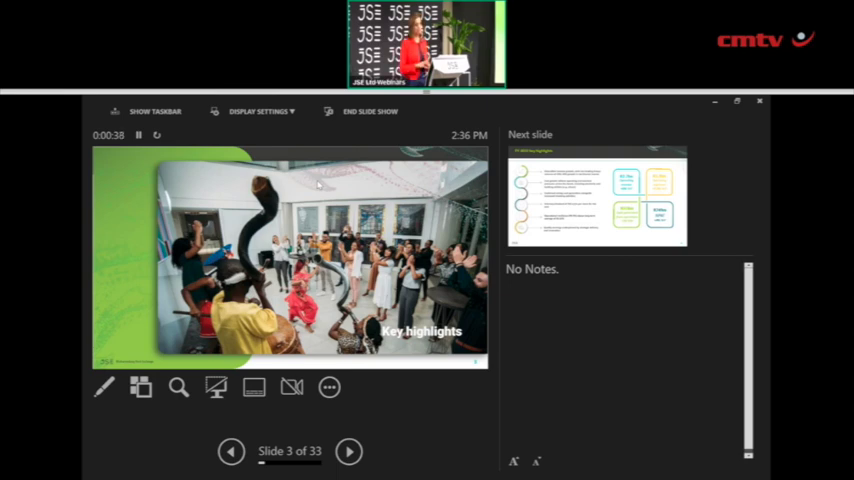
mouse_move(678, 272)
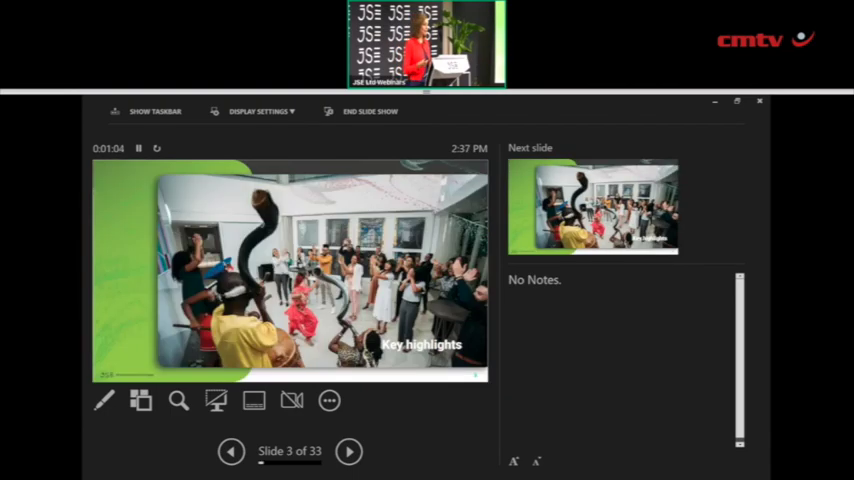
Step: Advance the slide show to slide 4 of 33, 'FY 2022 key highlights'
click(348, 452)
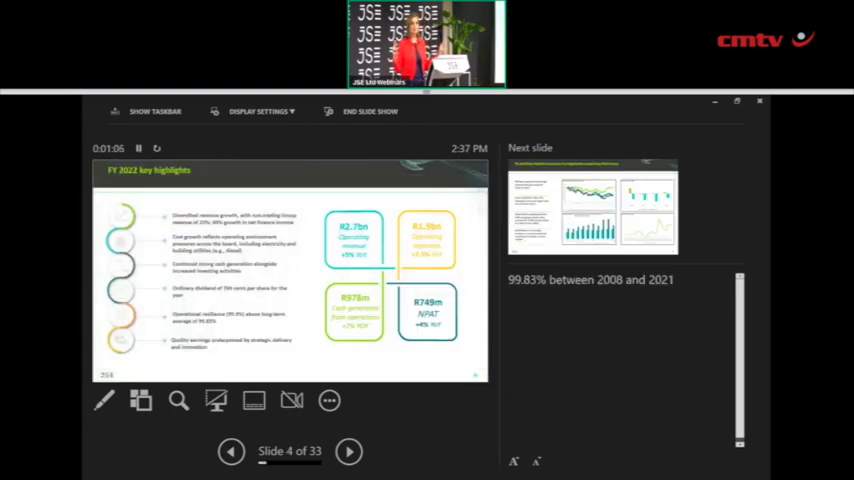